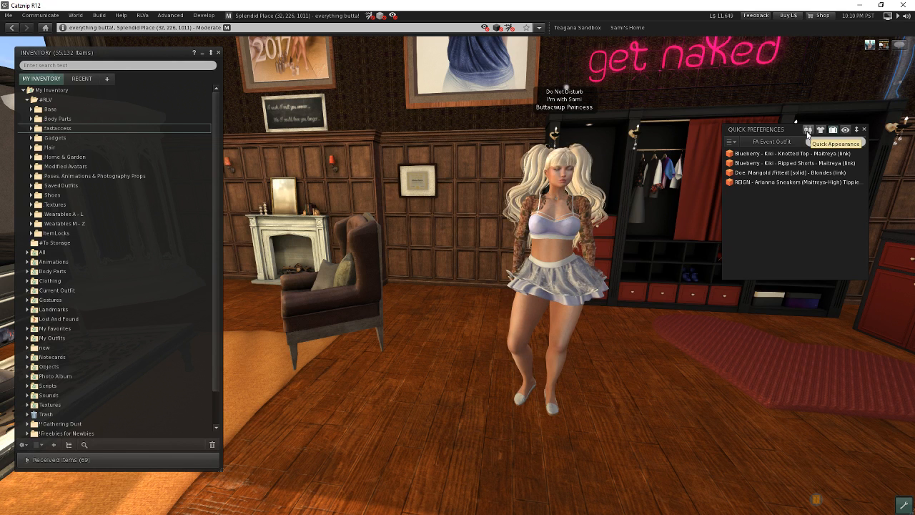
# Step: Peek at the Quick Appearance view and return to Quick Inventory
pyautogui.click(856, 128)
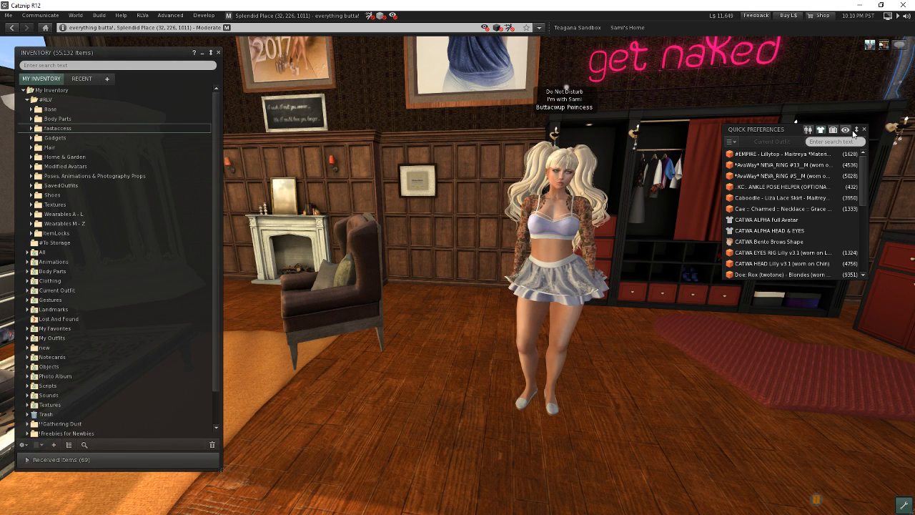
pyautogui.click(832, 128)
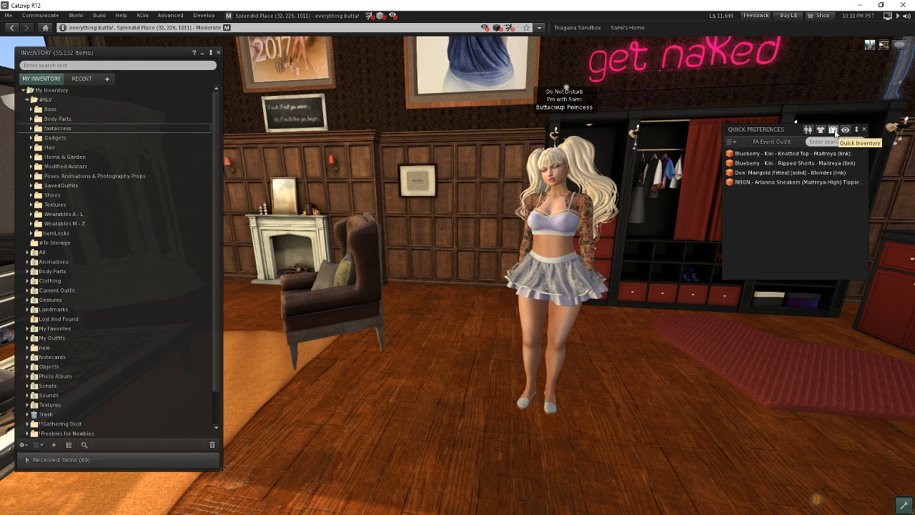
pyautogui.moveTo(844, 129)
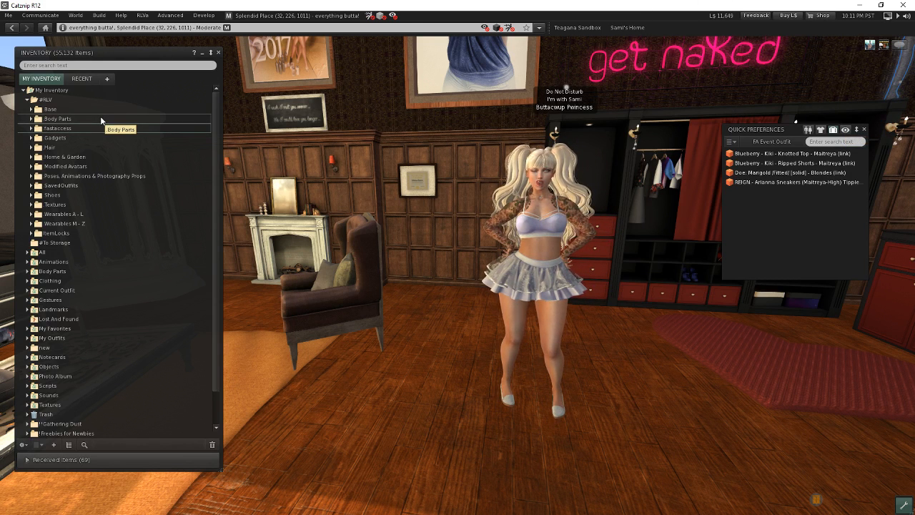
pyautogui.moveTo(28, 133)
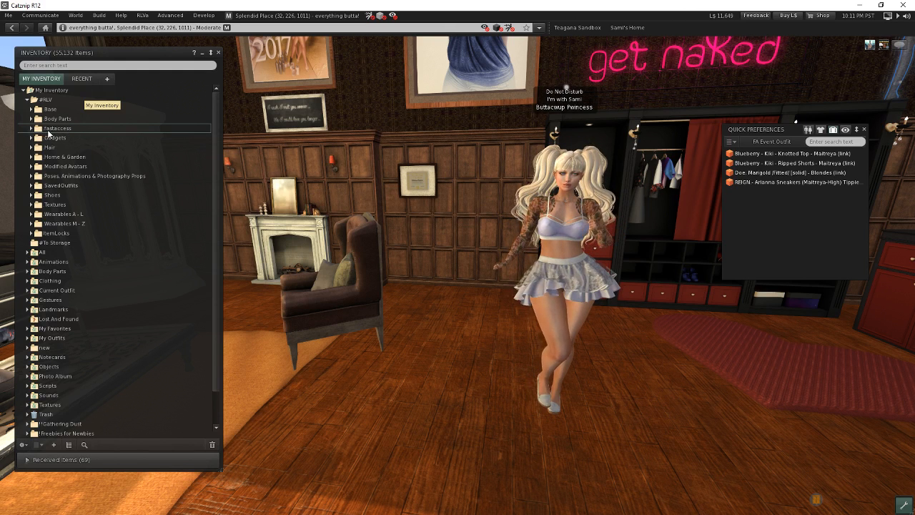
# Step: Expand the Fashionista folder and its !!Standard subfolder of HUD links in the Inventory window
pyautogui.click(58, 129)
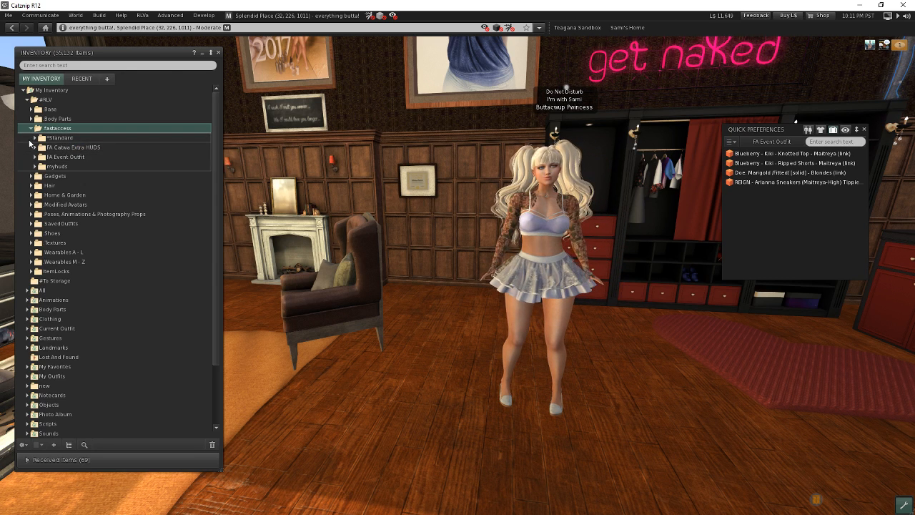
pyautogui.click(33, 137)
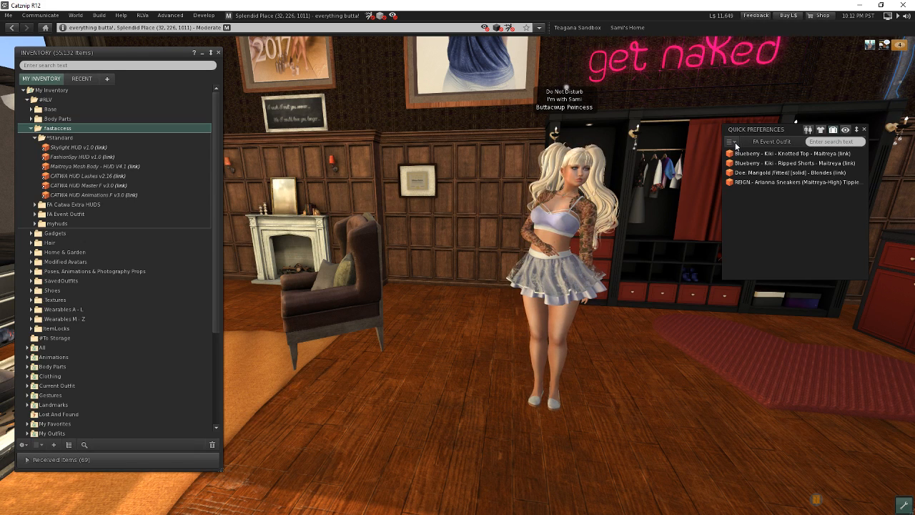
pyautogui.click(731, 142)
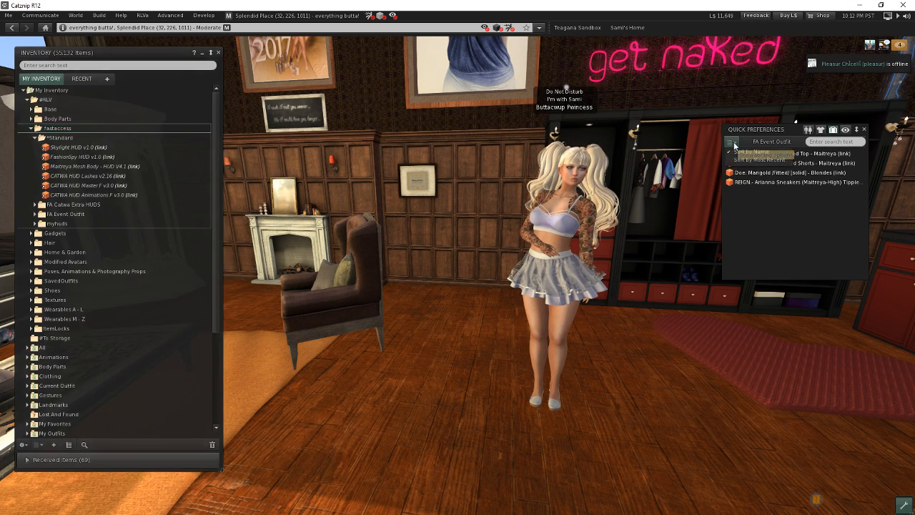
pyautogui.click(757, 158)
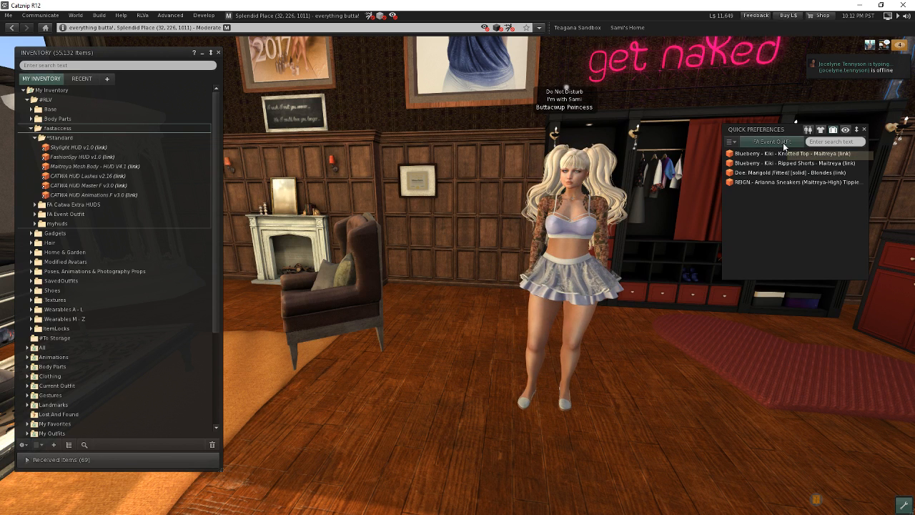
# Step: Pick !!Standard in the Pick Folder dialog as the Quick Inventory folder
pyautogui.click(770, 142)
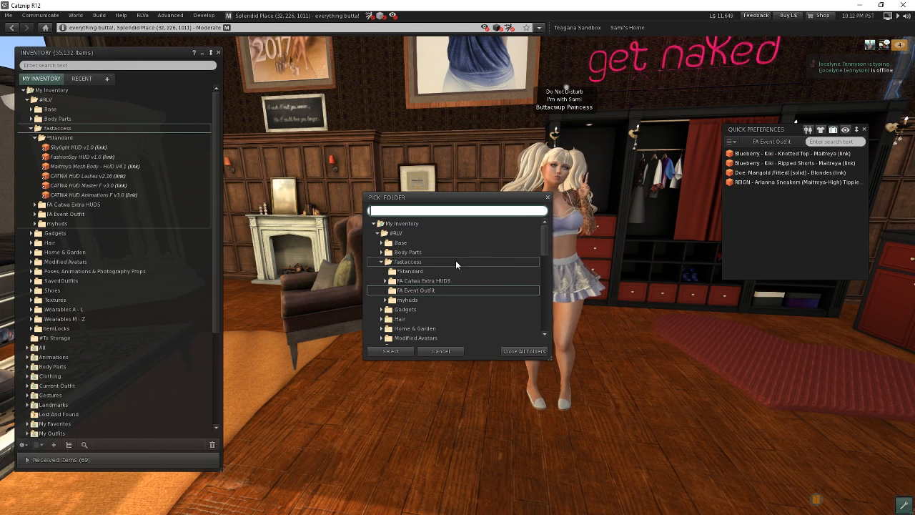
pyautogui.click(408, 272)
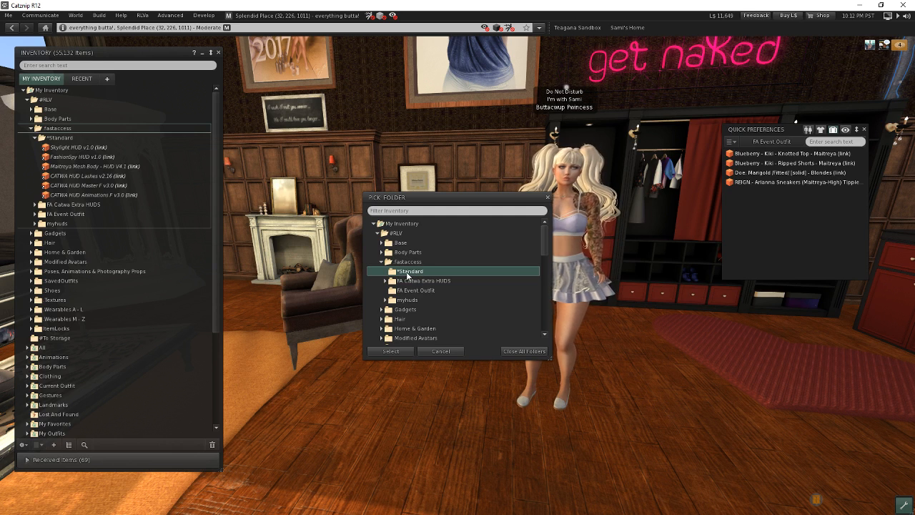
pyautogui.click(390, 352)
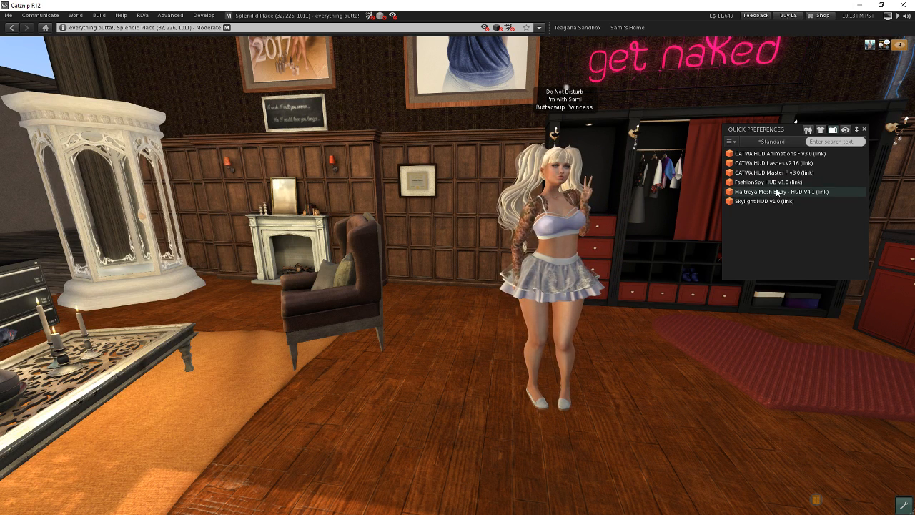
# Step: Attach the Maitreya Mesh Body HUD and the CATWA HUD Animations from Quick Inventory
pyautogui.click(779, 191)
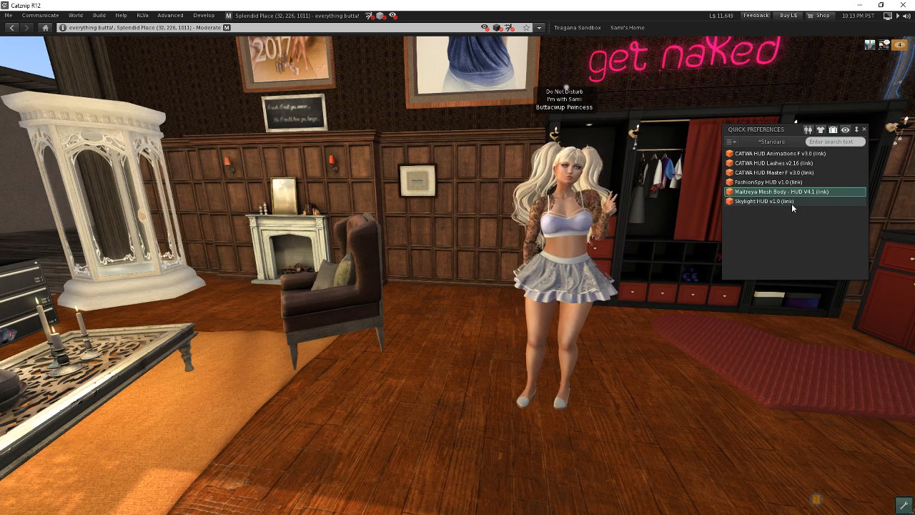
pyautogui.doubleClick(780, 192)
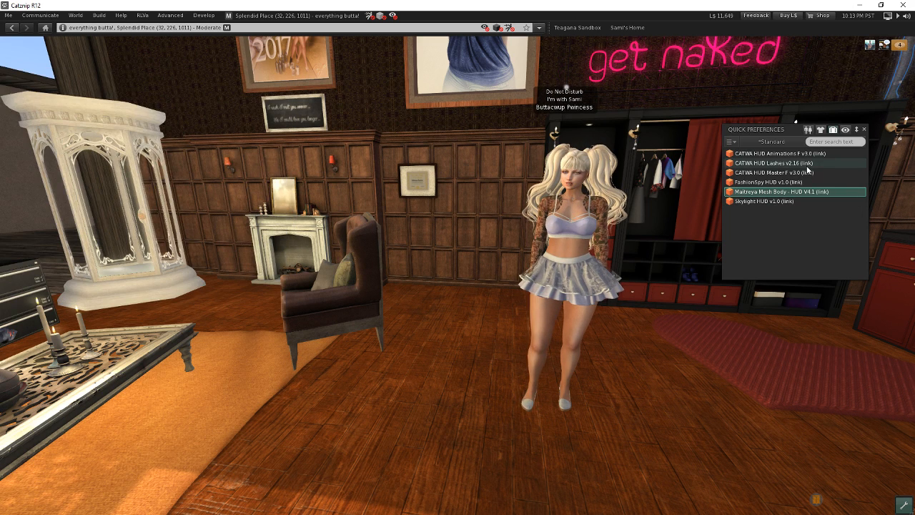
pyautogui.click(779, 153)
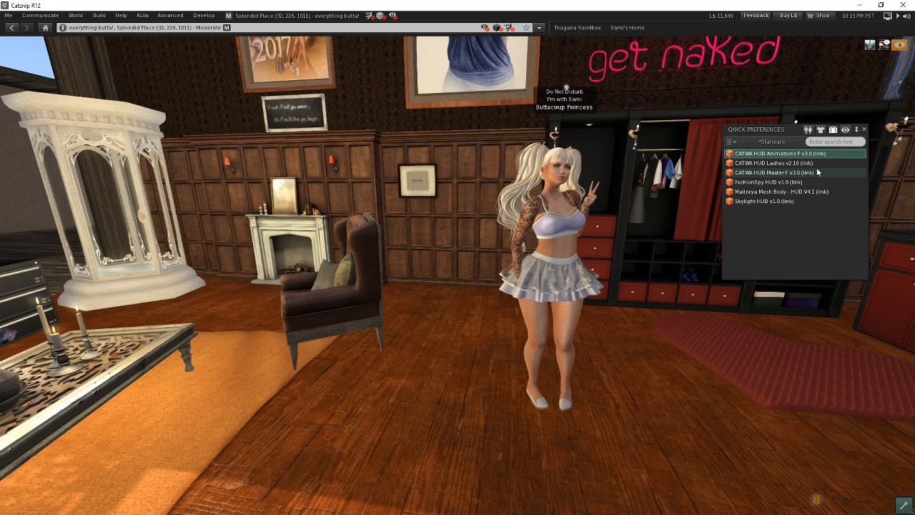
pyautogui.click(779, 153)
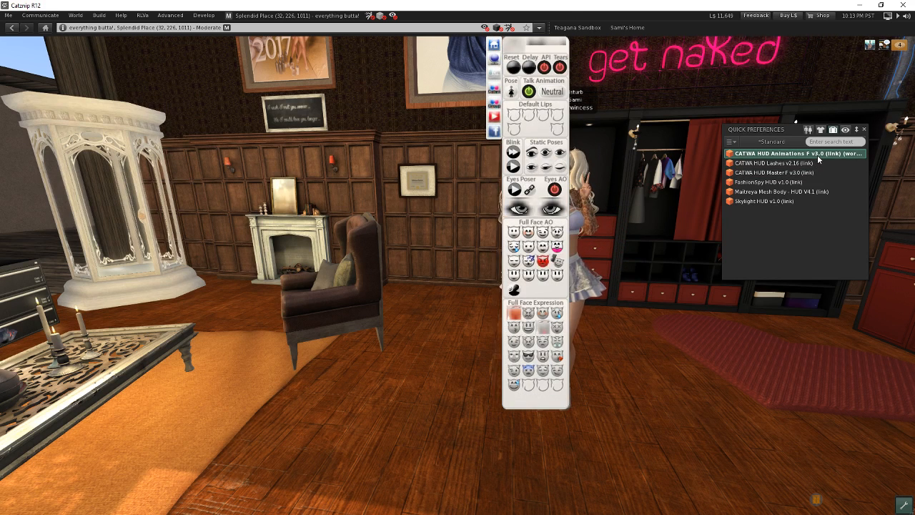
# Step: Detach the CATWA HUD Animations via its right-click menu
pyautogui.rightClick(797, 153)
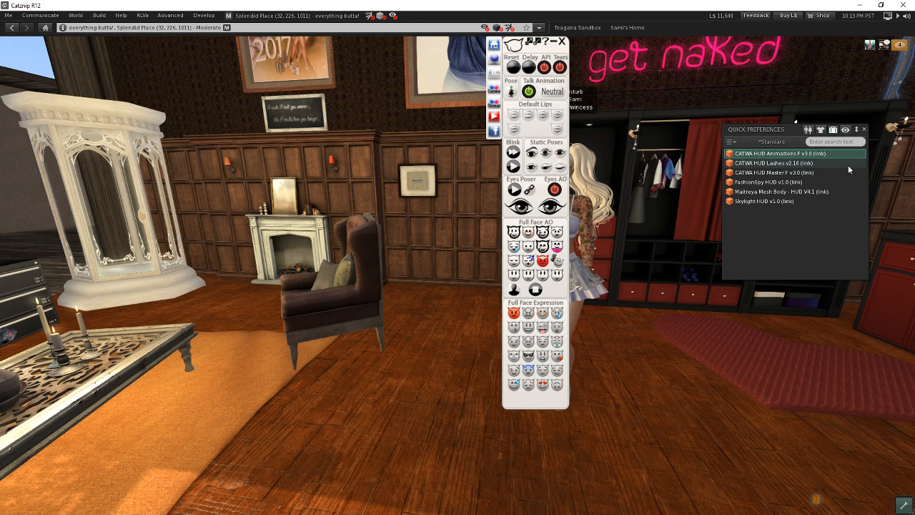
pyautogui.click(563, 40)
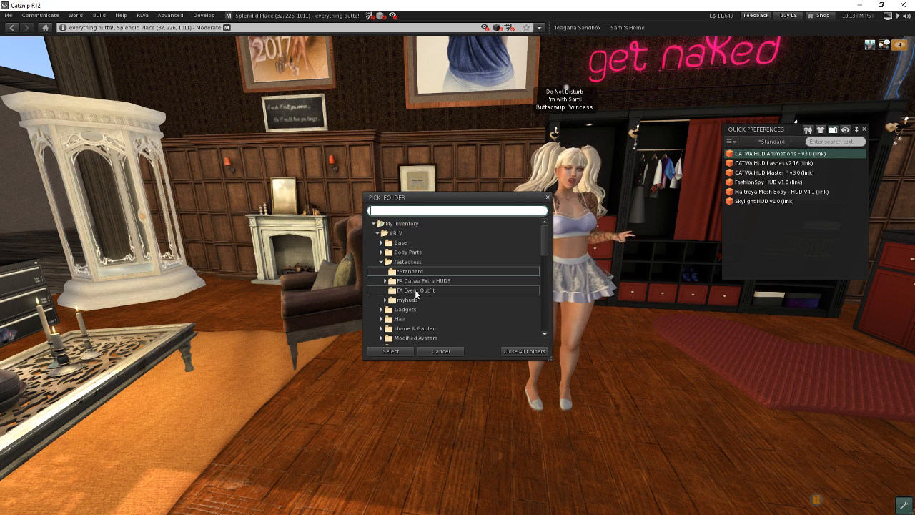
# Step: Pick FA Event Outfit as the Quick Inventory folder and confirm
pyautogui.click(417, 290)
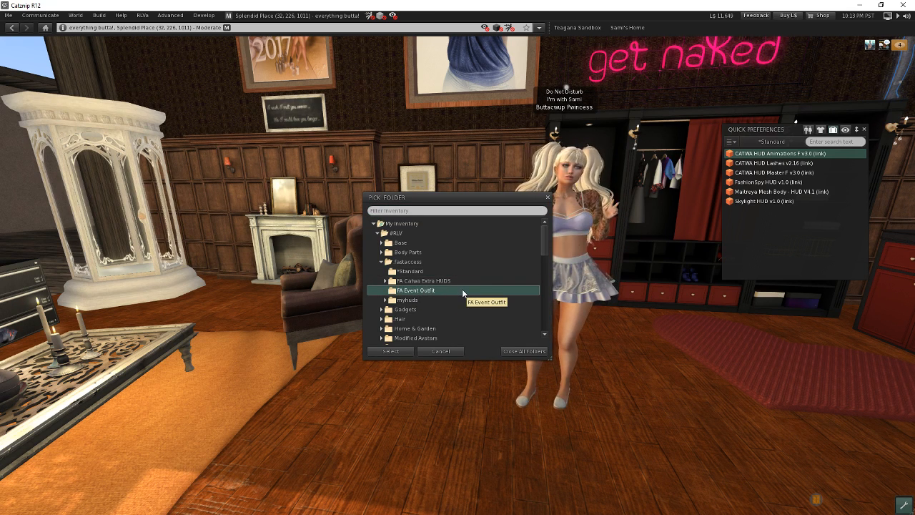
pyautogui.click(391, 352)
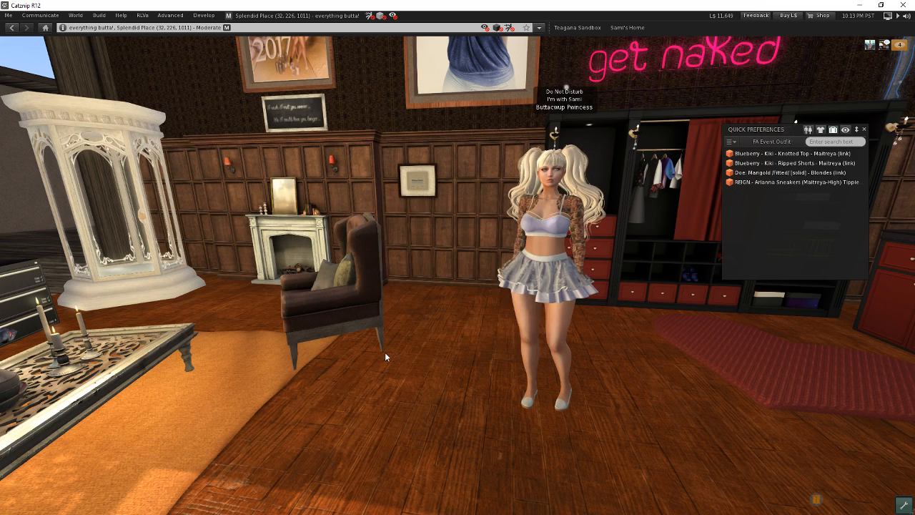